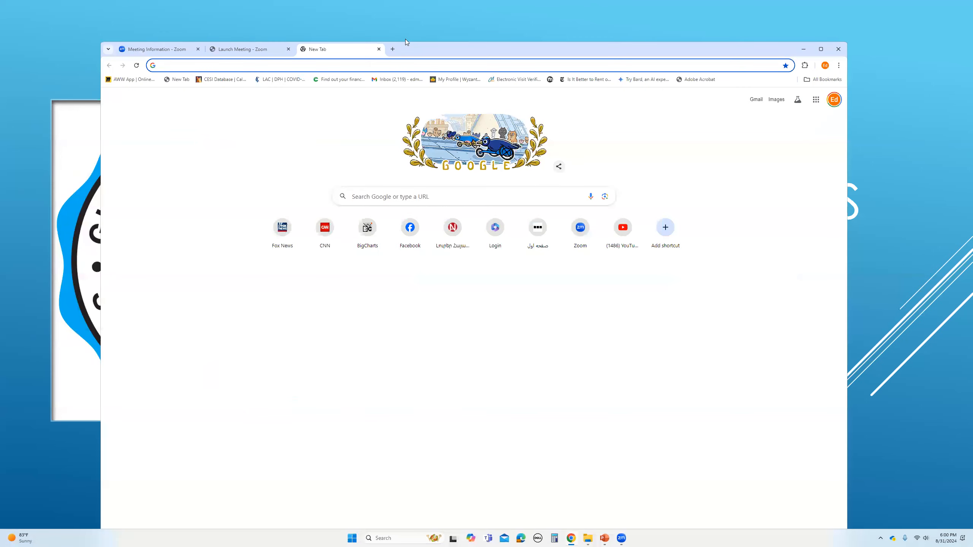
# - Go to gusd.net to load the Glendale Unified School District homepage
pyautogui.write('gusd.net')
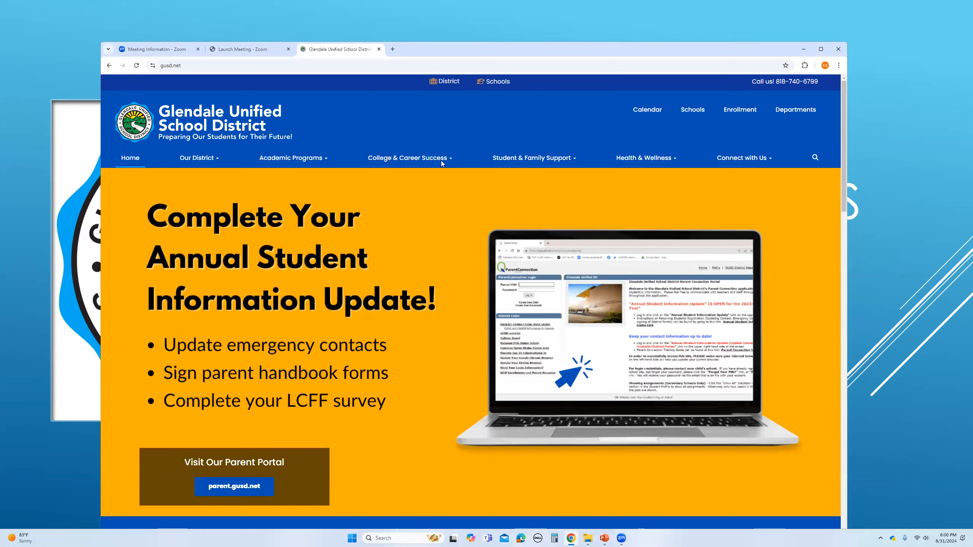
pyautogui.moveTo(451, 159)
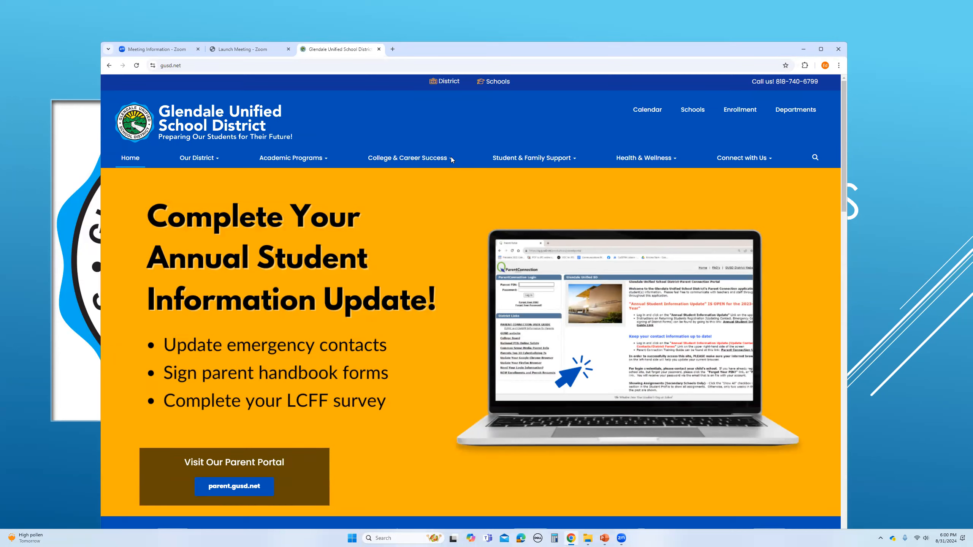
pyautogui.click(407, 157)
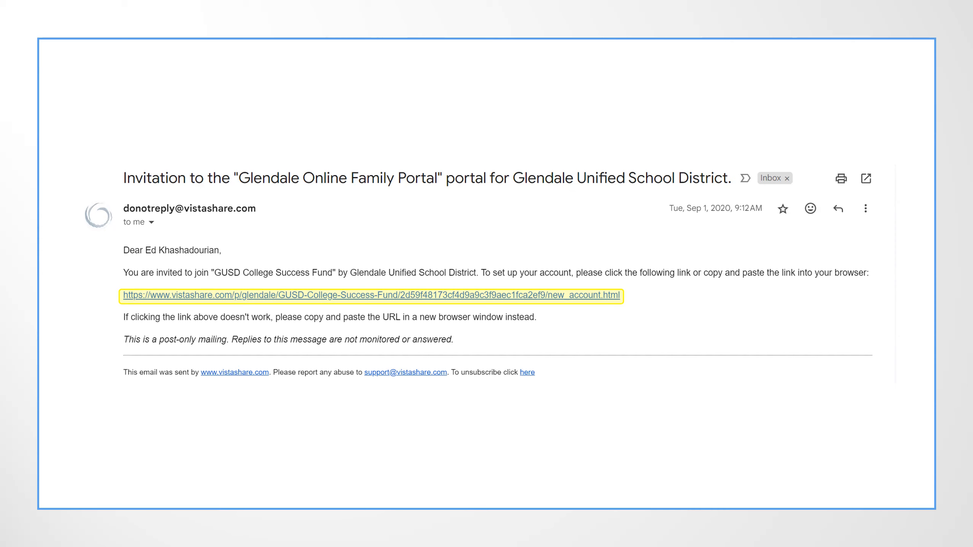
# - Advance past the invitation email slide and return to the district website
pyautogui.click(375, 296)
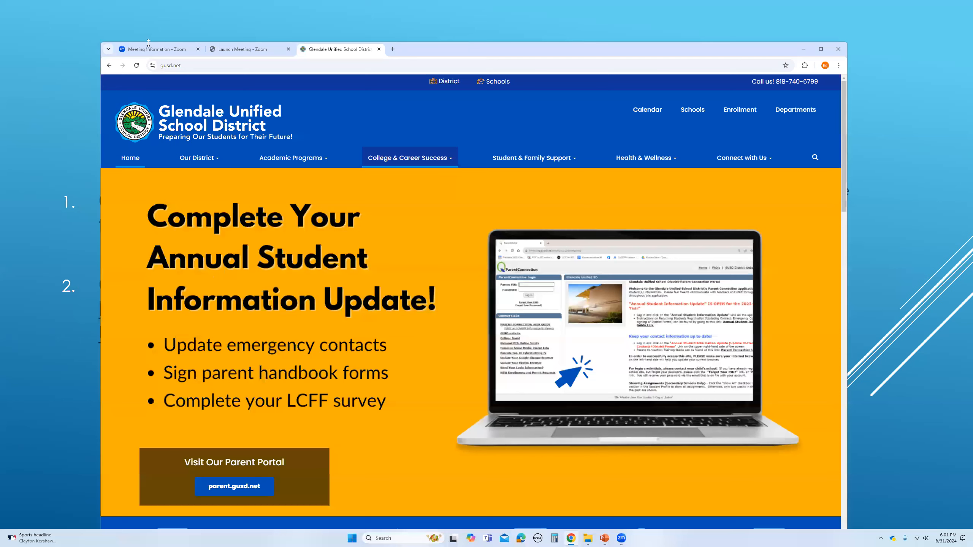
# - Search Google for 'vistashare GUSD portal' and choose the GUSD Online Portal result
pyautogui.write('vistashare GUSD portal')
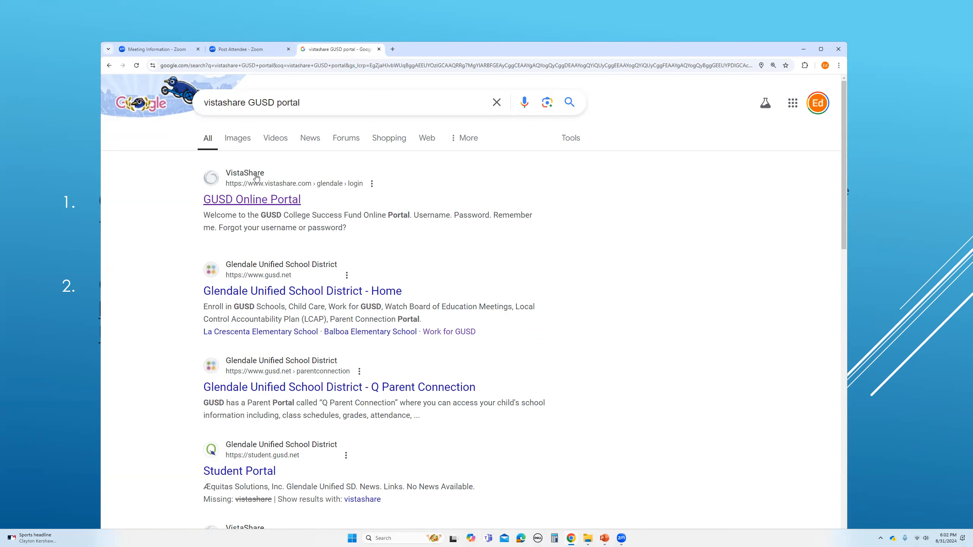
pyautogui.click(251, 199)
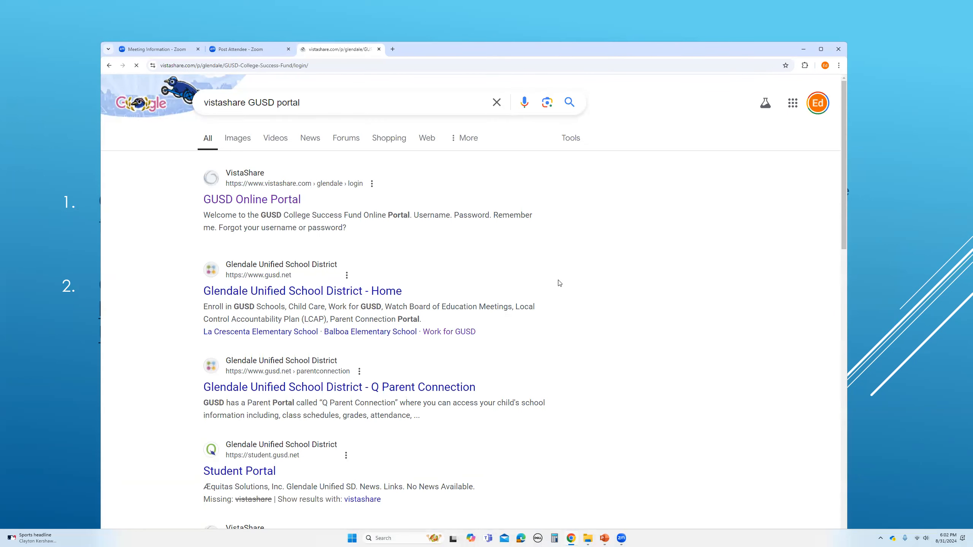
# - Dismiss the Google sign-in suggestion and bring up the new-account Registration form
pyautogui.click(251, 199)
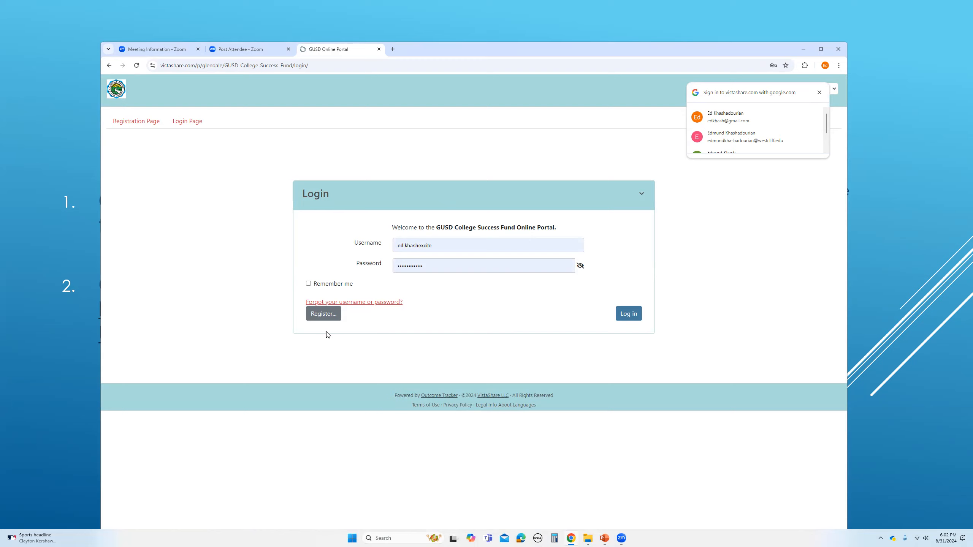
pyautogui.click(323, 313)
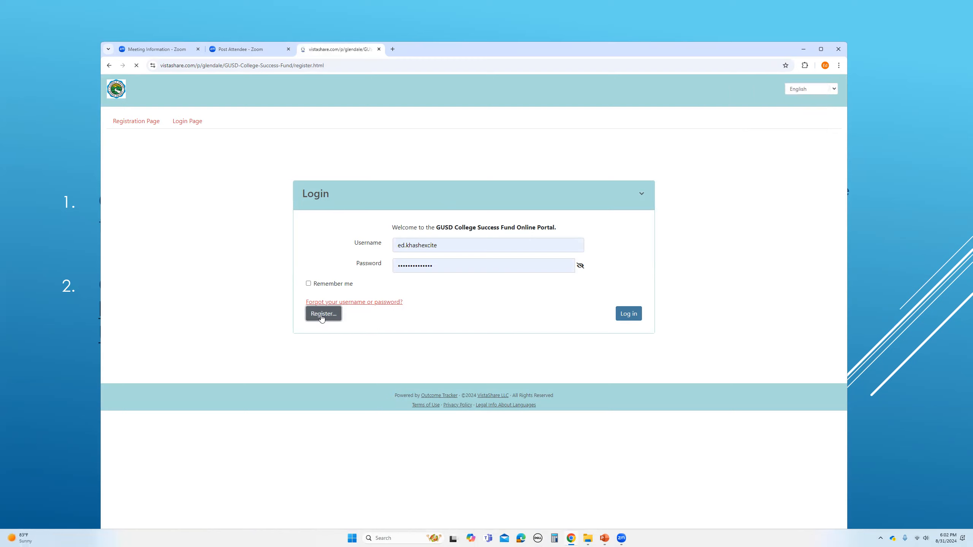
pyautogui.click(322, 313)
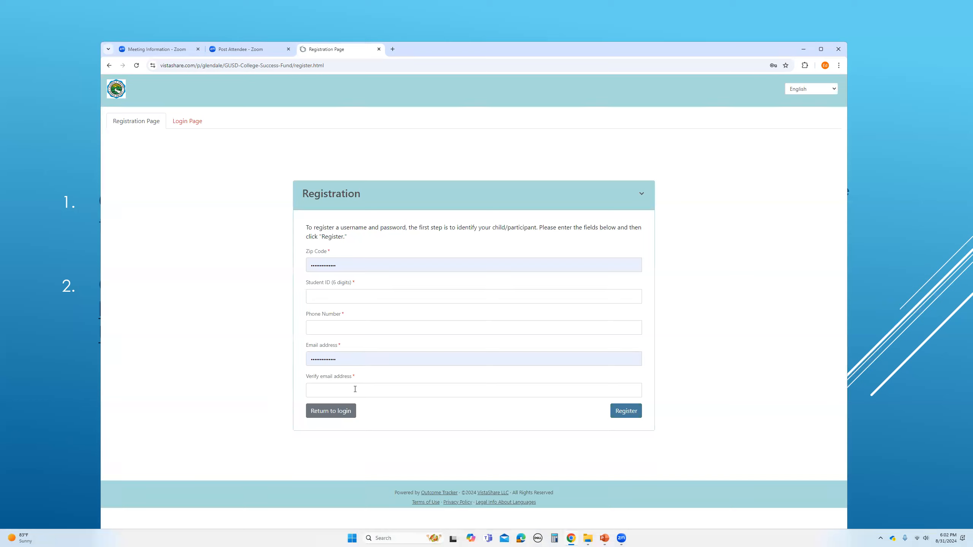
pyautogui.moveTo(442, 441)
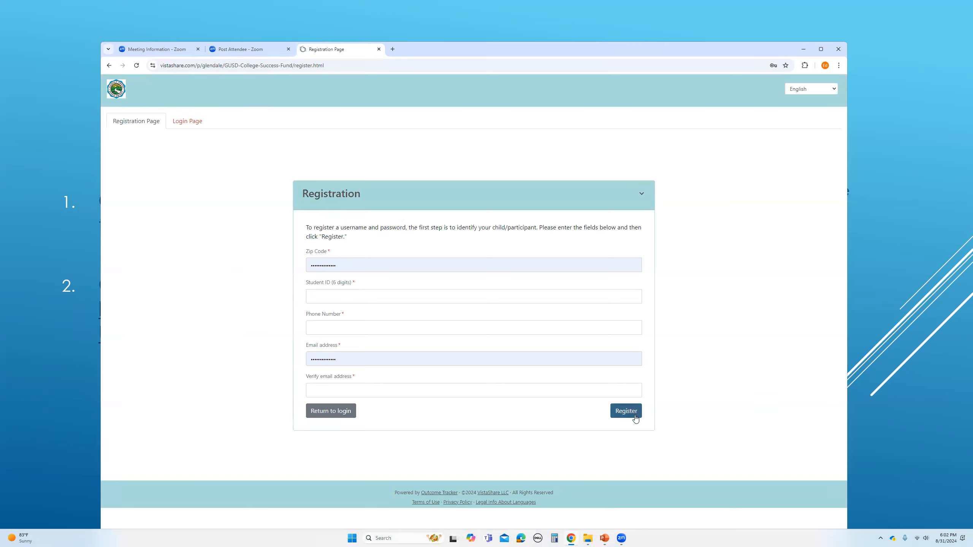
pyautogui.moveTo(581, 456)
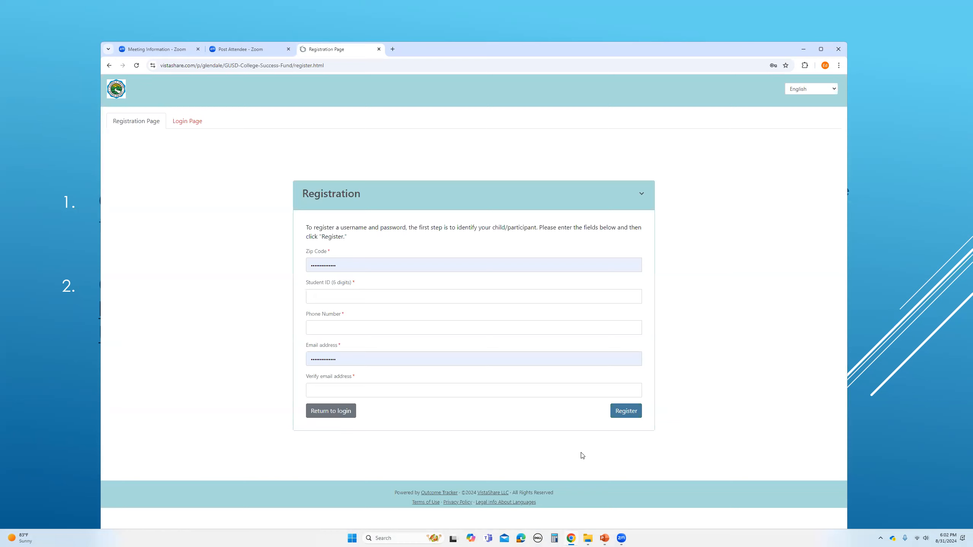
pyautogui.moveTo(195, 145)
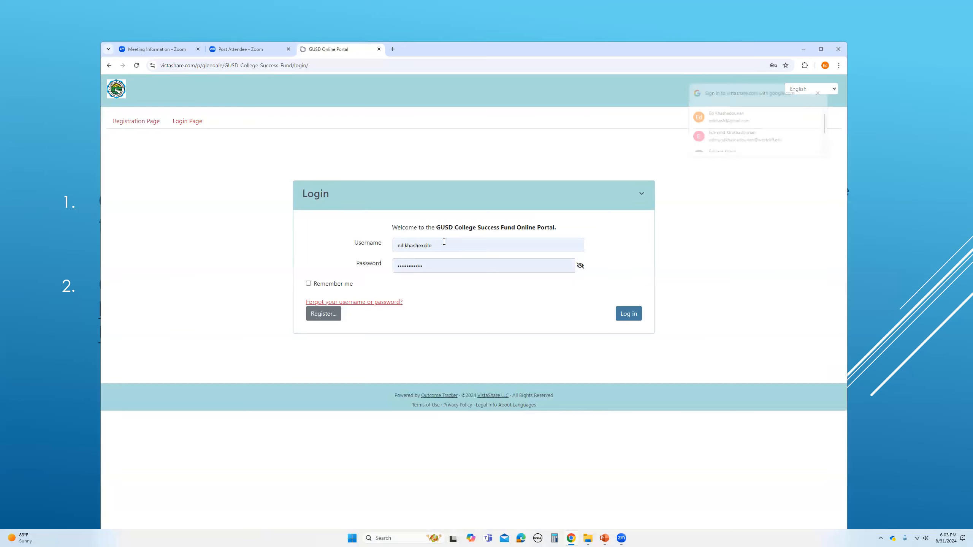
# - Enter the account email as username and the password in the Login form
pyautogui.click(721, 117)
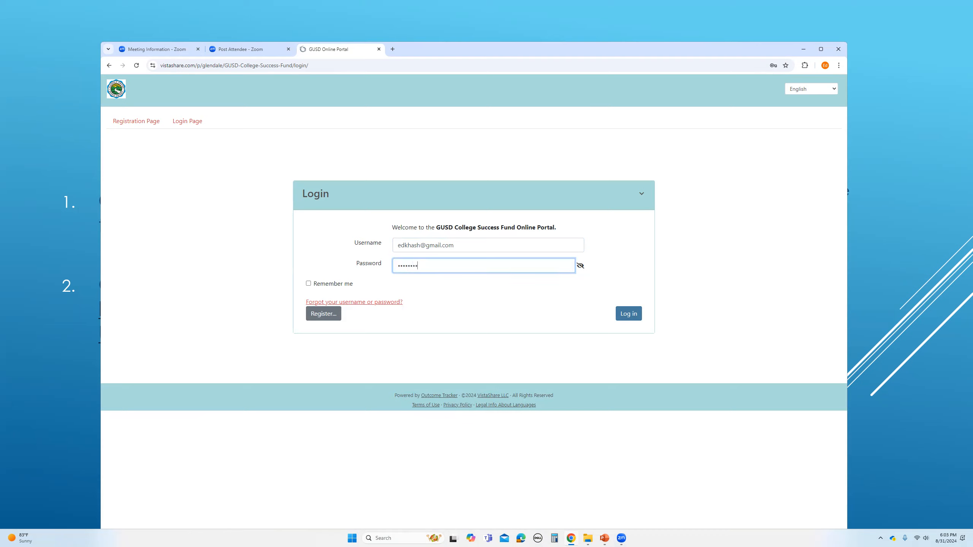
# - Log in and select the 'Information You Need to Know' heading on the home page
pyautogui.click(627, 312)
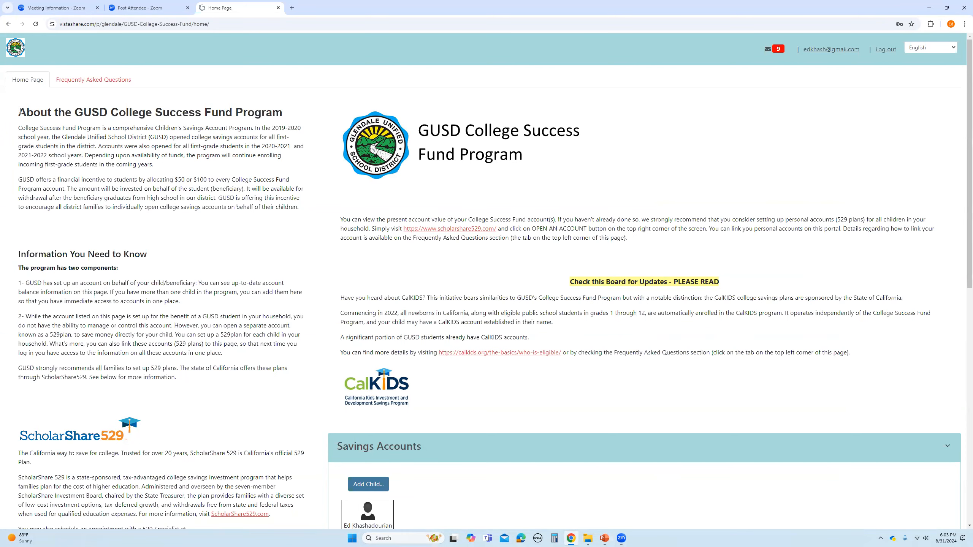
pyautogui.tripleClick(149, 113)
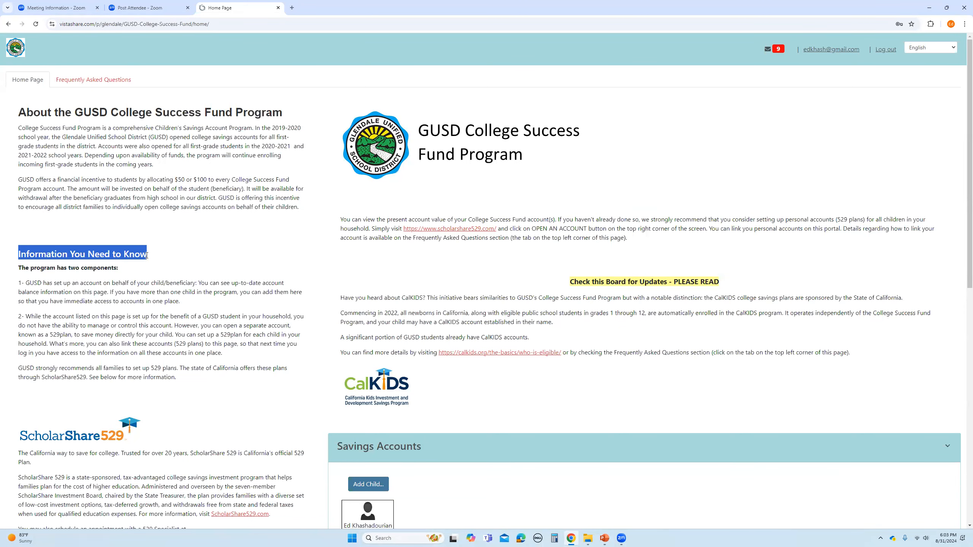
pyautogui.scroll(-3)
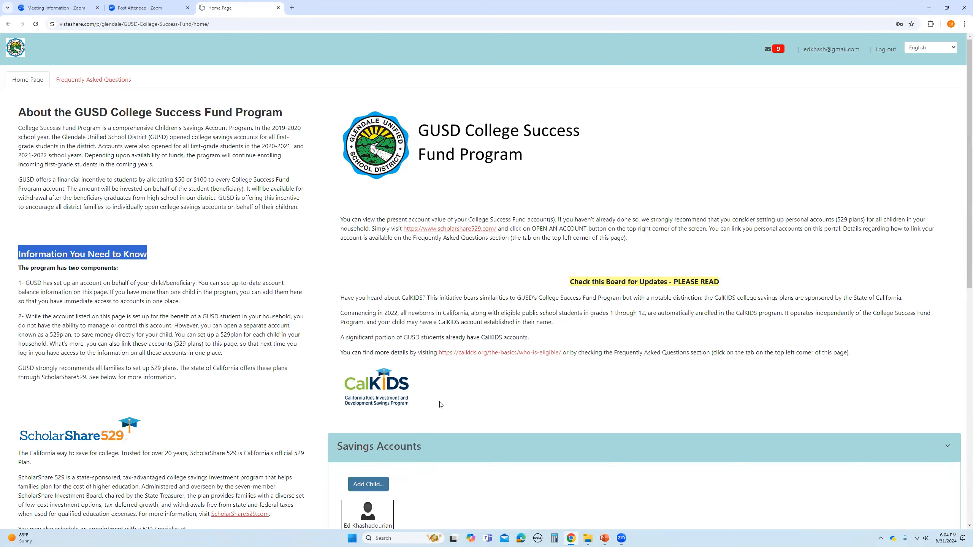
pyautogui.click(93, 79)
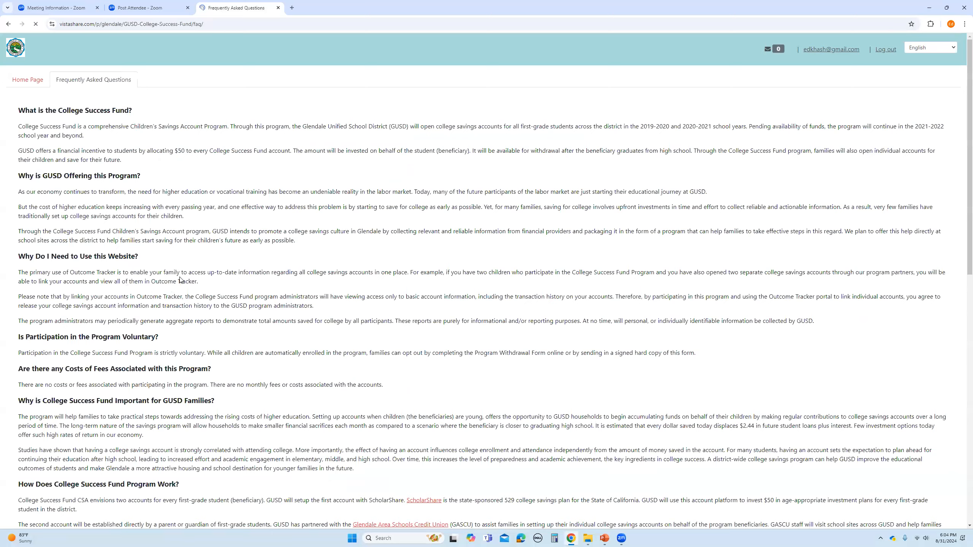
pyautogui.scroll(-3)
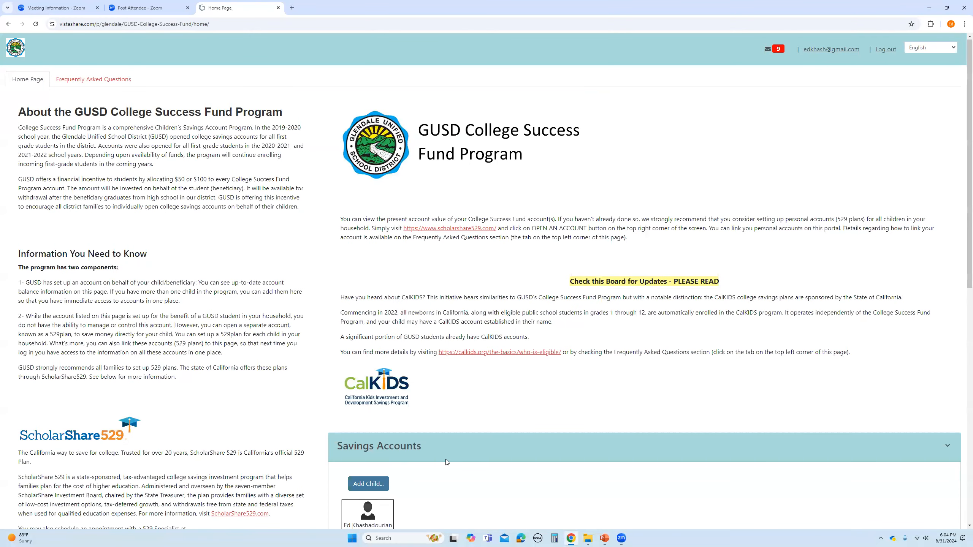
# - Scroll to the Savings Accounts panel and show the linked account value summary ($207.72 total)
pyautogui.scroll(-3)
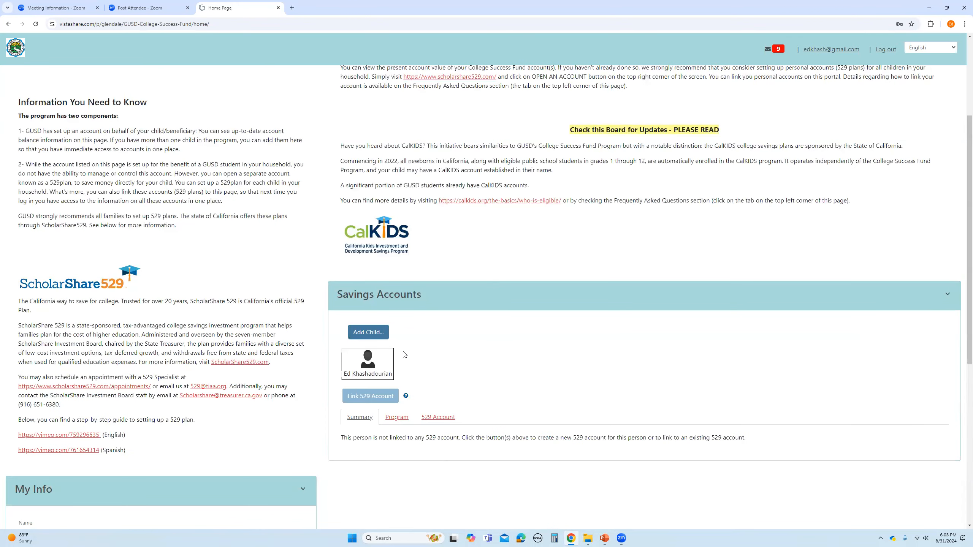
pyautogui.moveTo(441, 362)
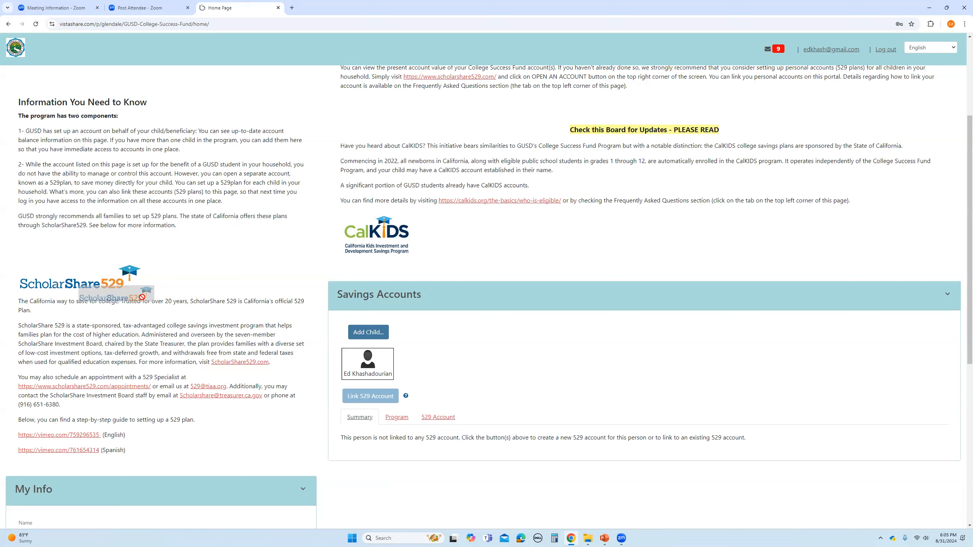
pyautogui.moveTo(431, 404)
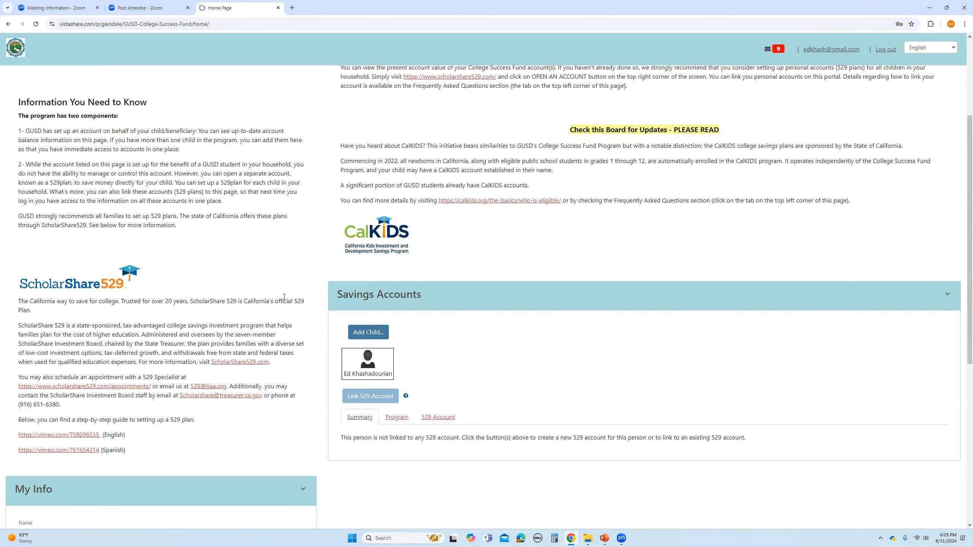
pyautogui.moveTo(434, 367)
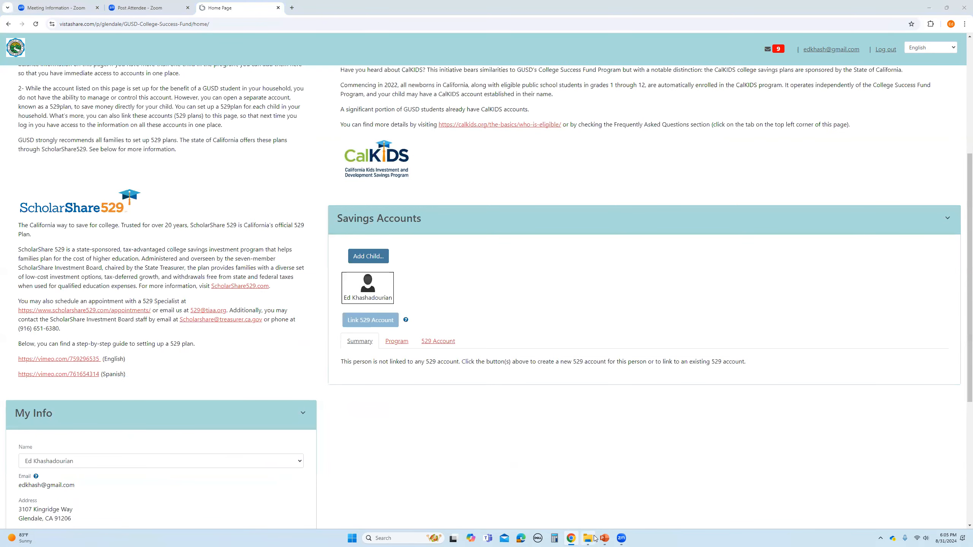
pyautogui.click(603, 538)
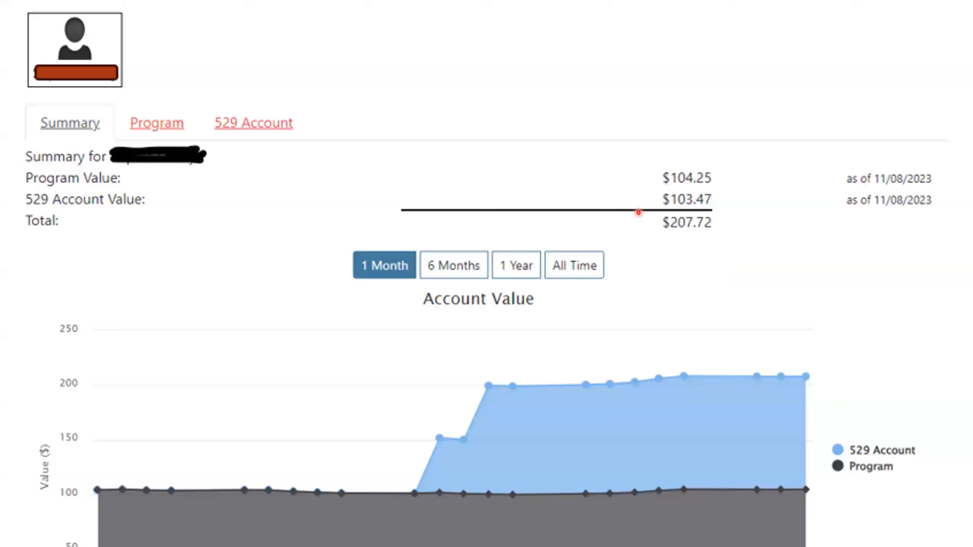
pyautogui.moveTo(749, 248)
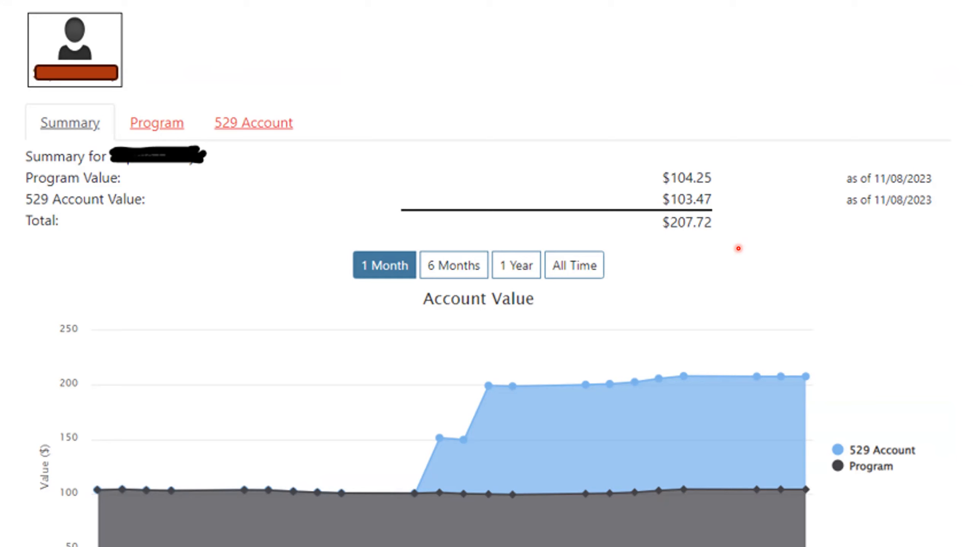
pyautogui.moveTo(652, 25)
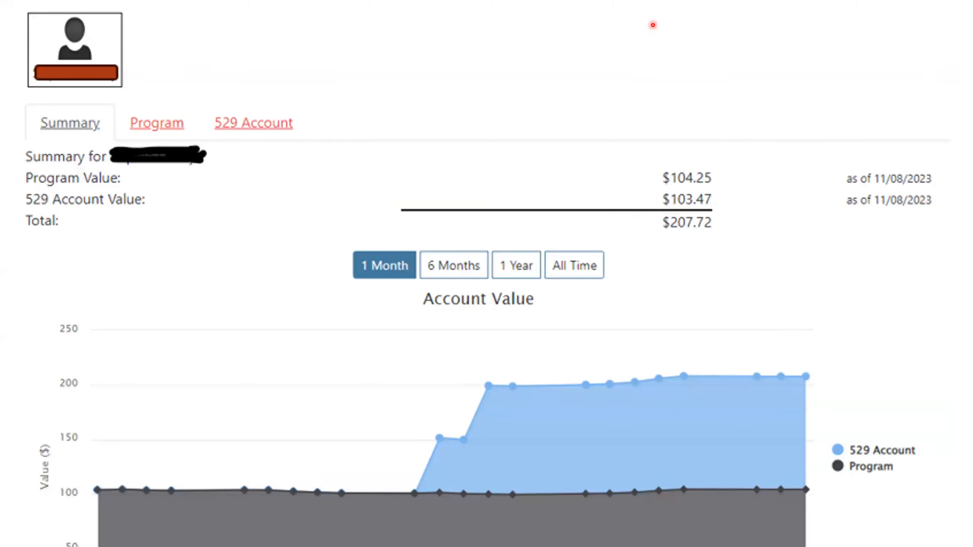